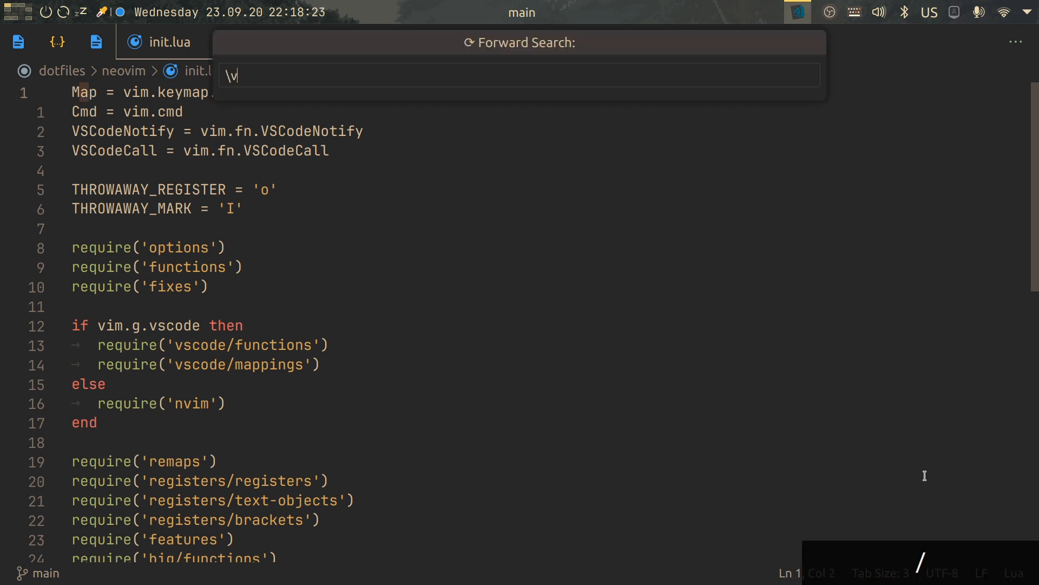
Search init.lua for /re\w+, select the matched word 'require', then cancel the selection
{"action": "type", "text": "re\\w+"}
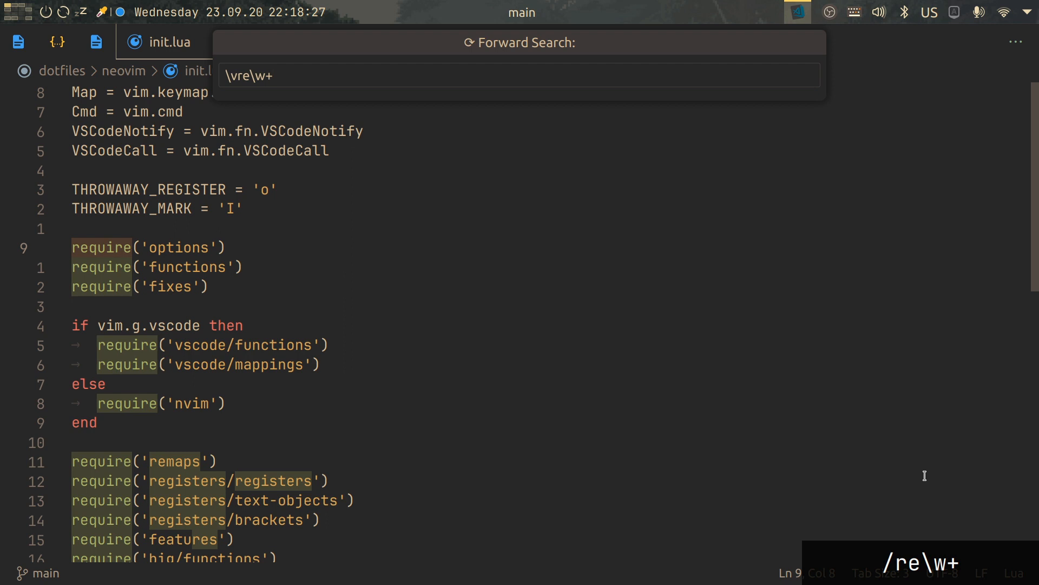
{"action": "key", "text": "Return"}
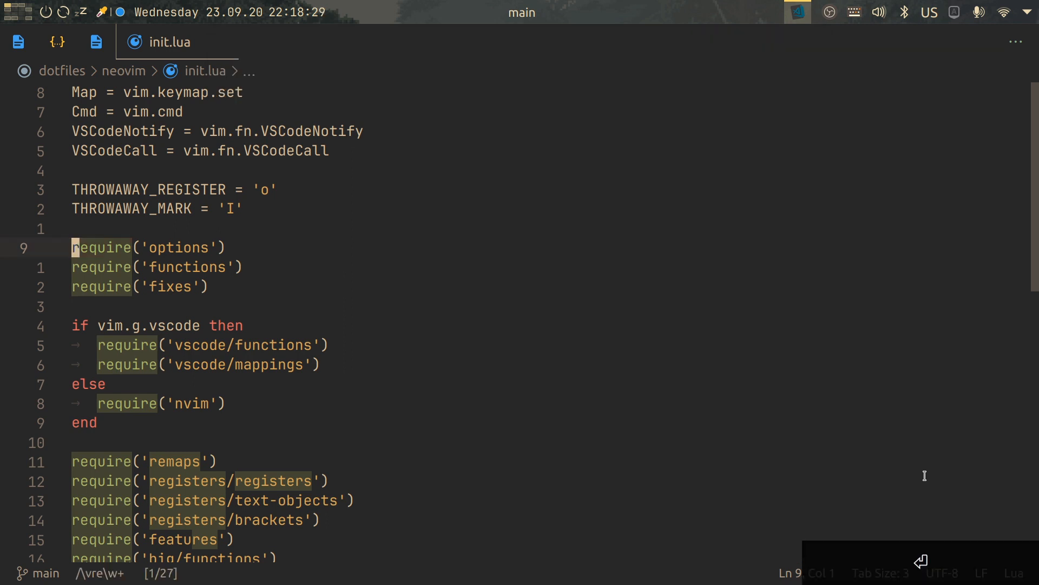
{"action": "key", "text": "e"}
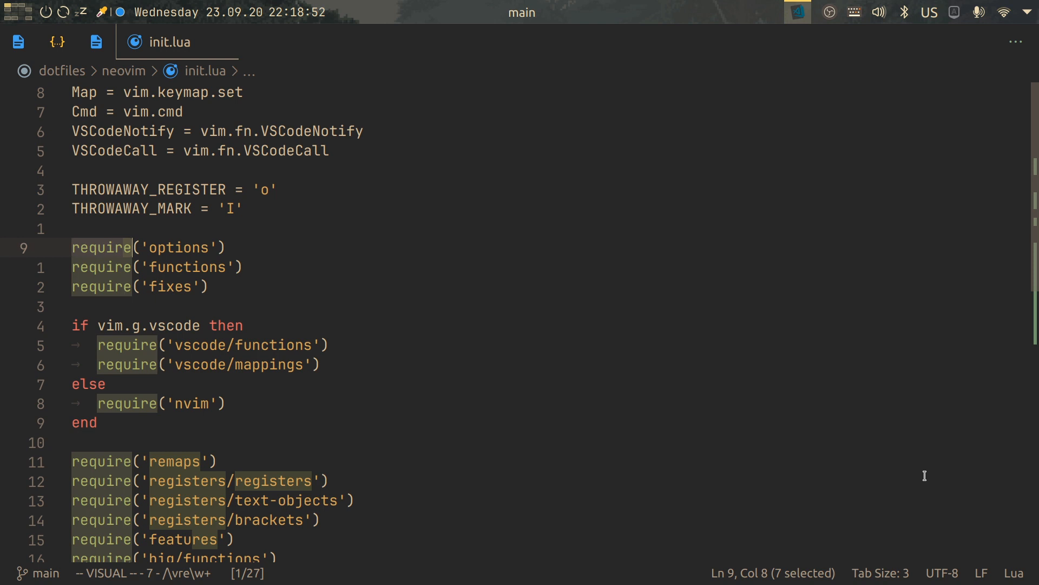
{"action": "key", "text": "Escape"}
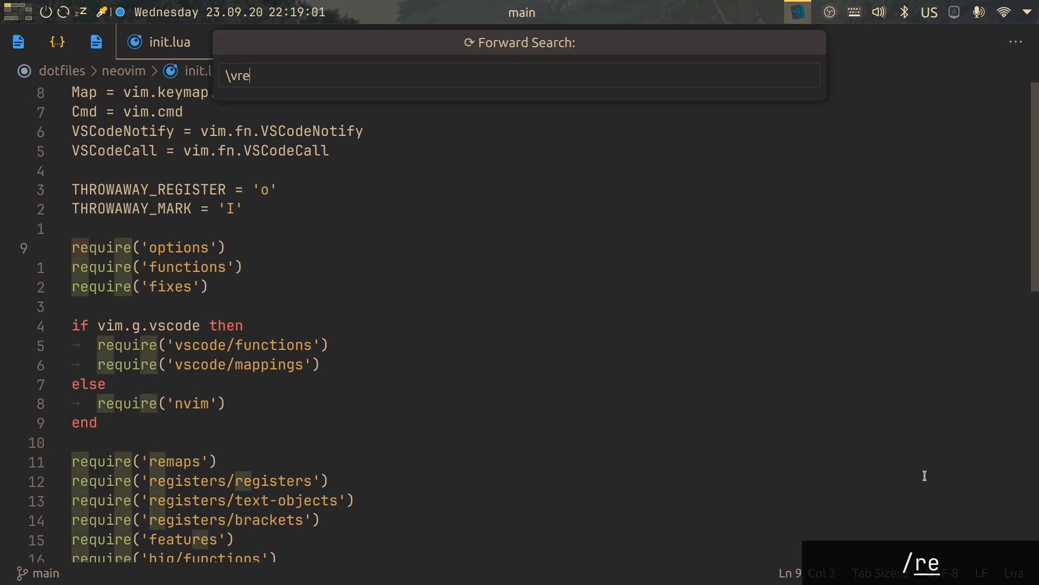
Run the search /require/e so the cursor lands on the final 'e'
{"action": "type", "text": "quire"}
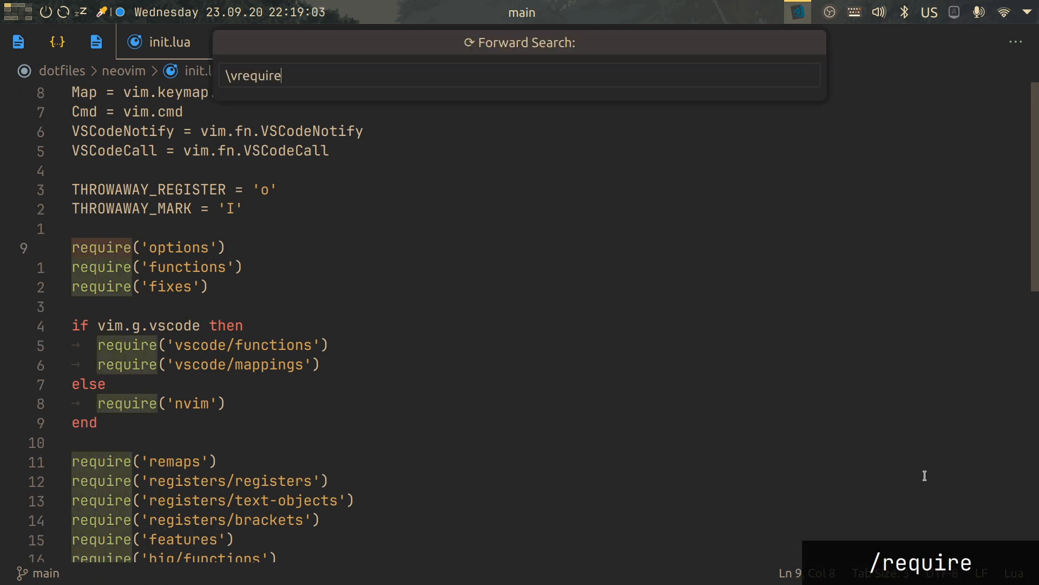
{"action": "type", "text": "/"}
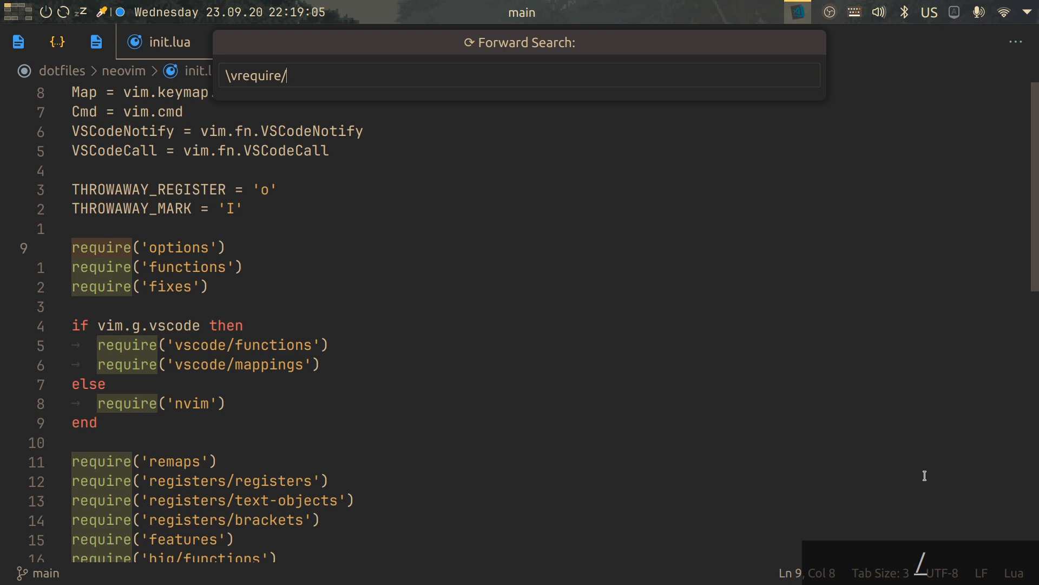
{"action": "type", "text": "e"}
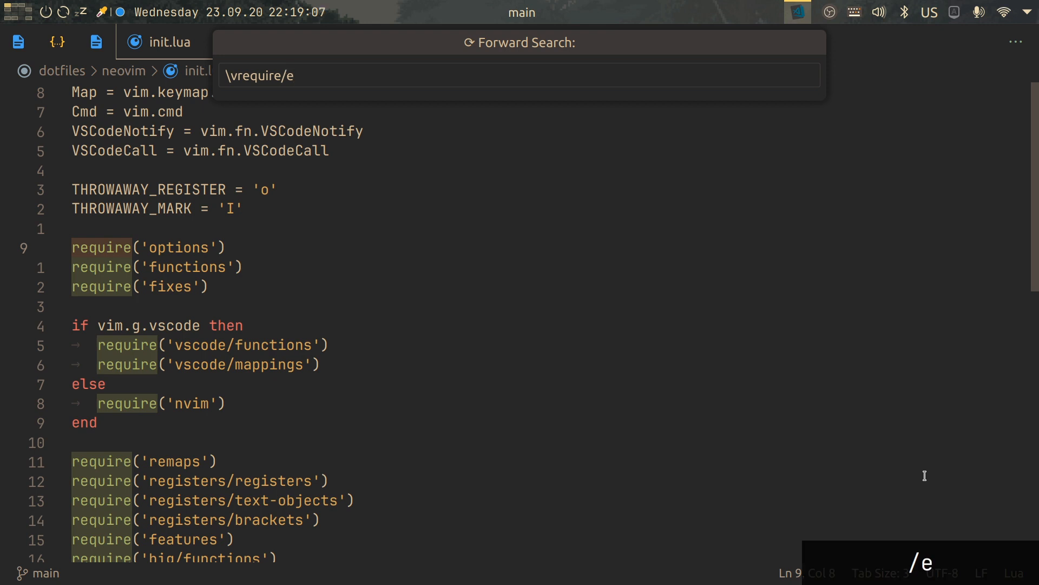
{"action": "key", "text": "Return"}
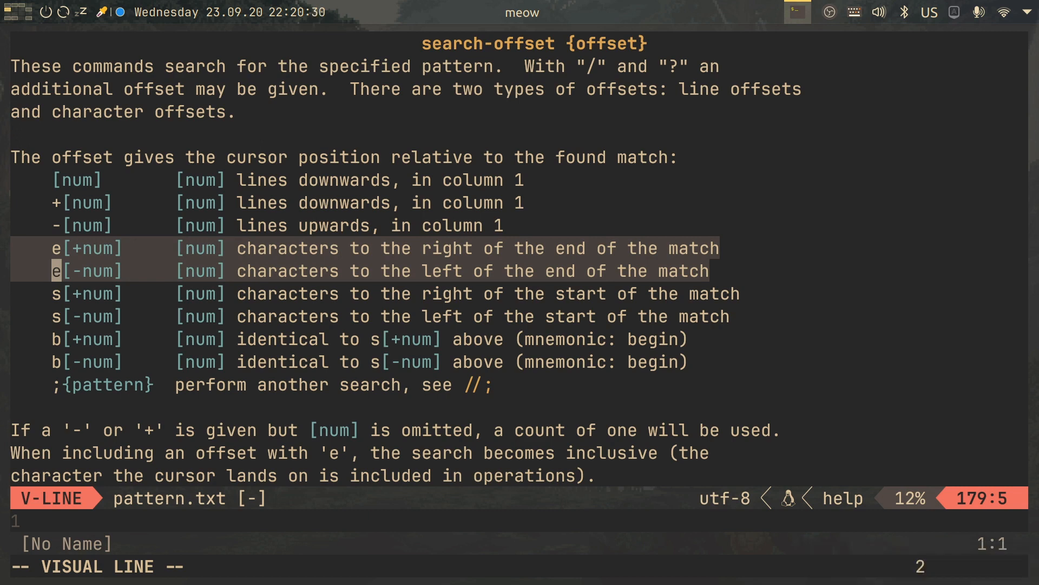
Clear the visual marking of the e[+num] and e[-num] help entries
{"action": "key", "text": "Escape"}
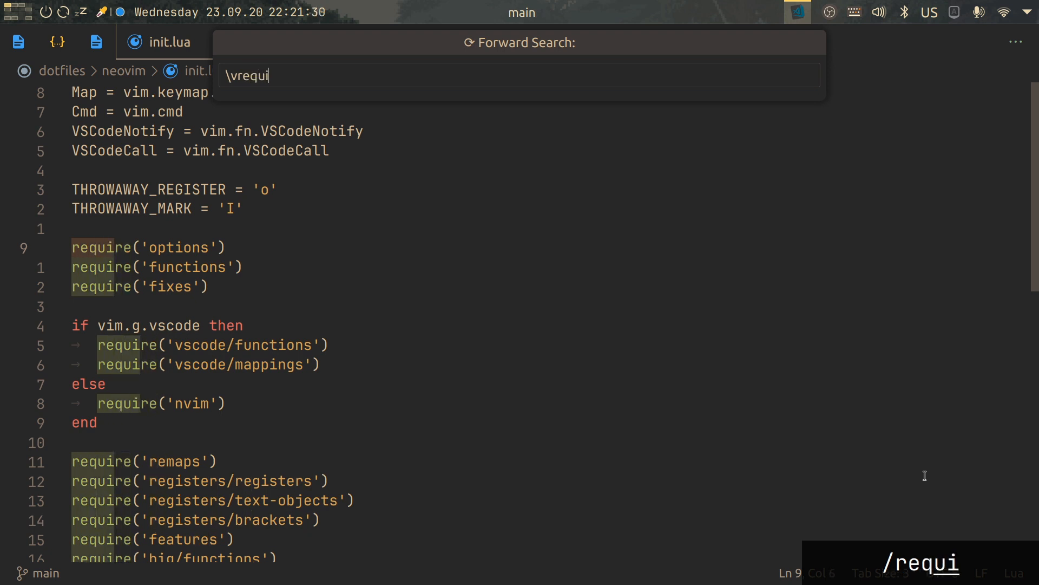
Type the start-offset search /require/s in the forward search prompt
{"action": "type", "text": "re/"}
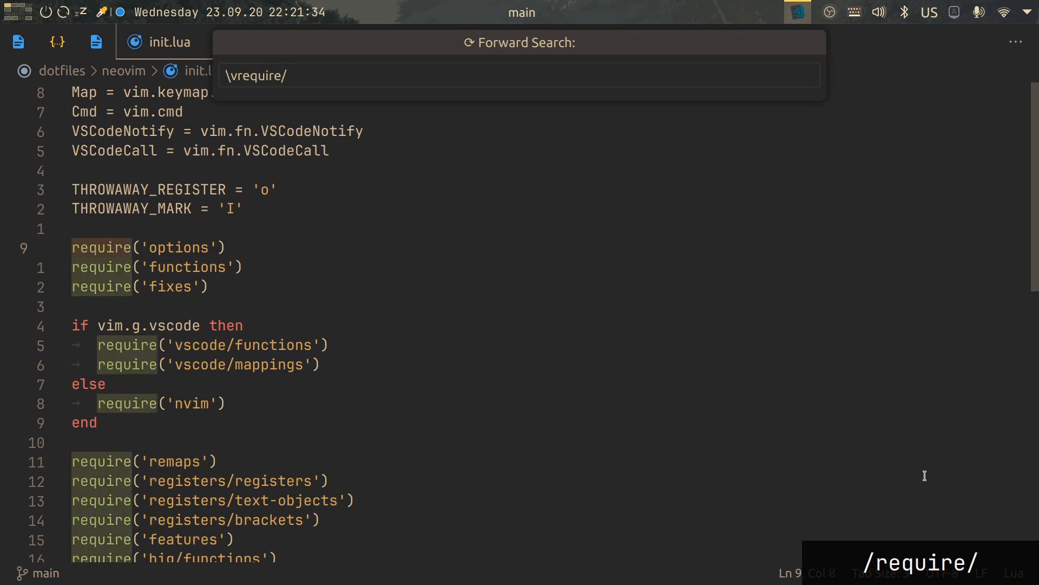
{"action": "type", "text": "s"}
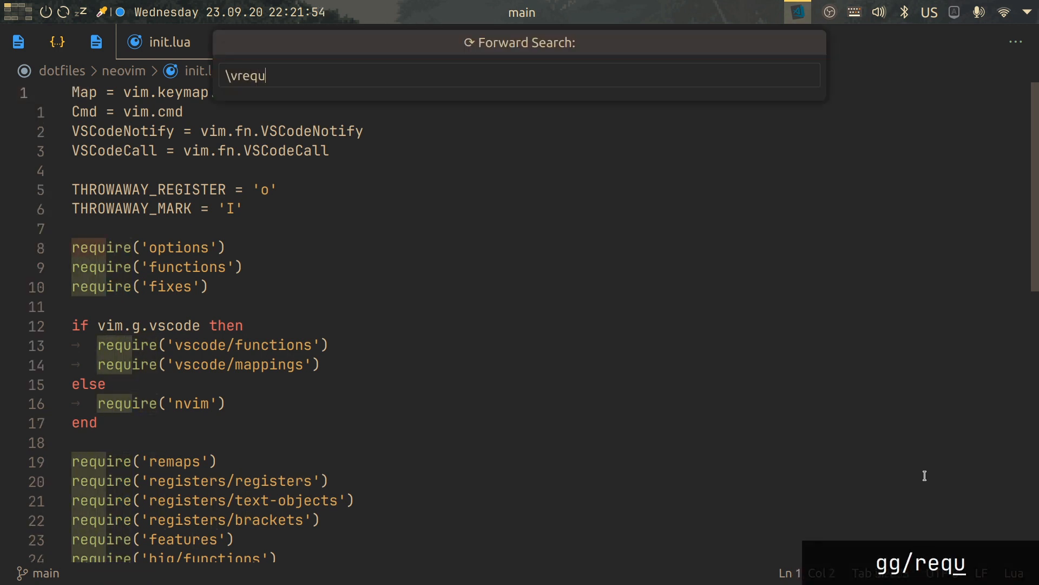
Run /require/e+2 to land two characters past require, then return to init.lua
{"action": "type", "text": "ire/e+"}
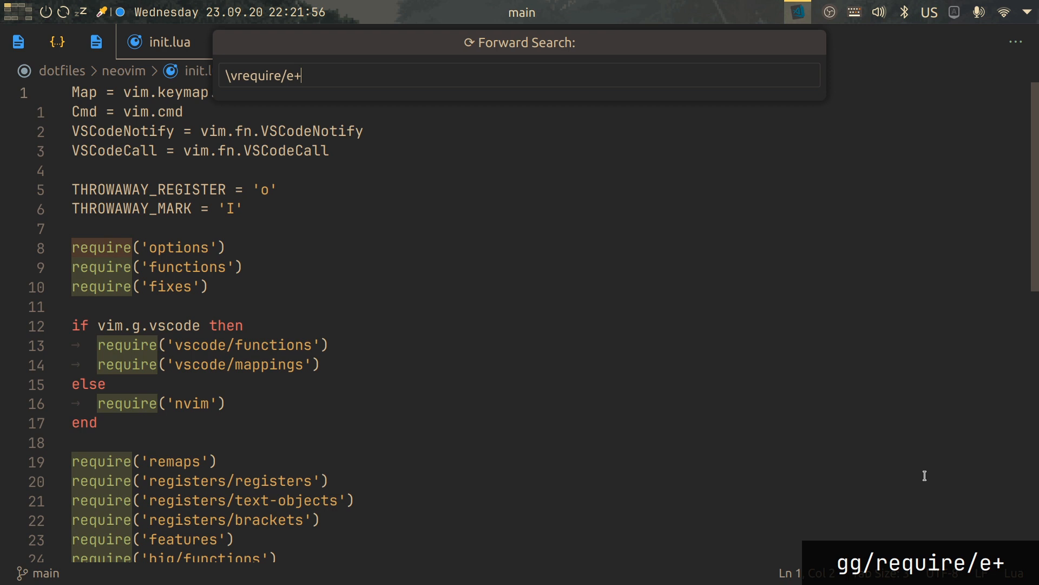
{"action": "type", "text": "2"}
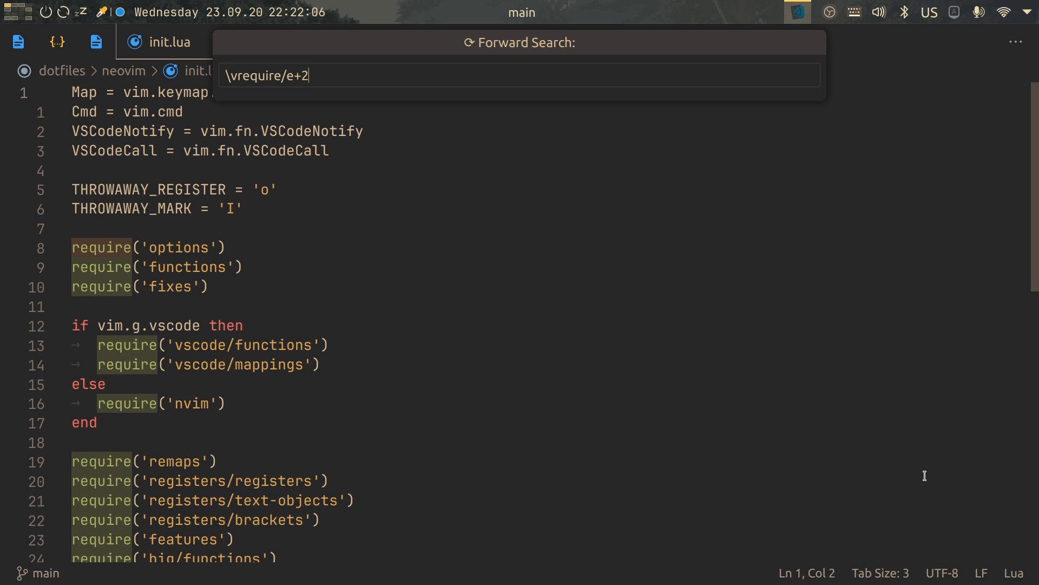
{"action": "key", "text": "Return"}
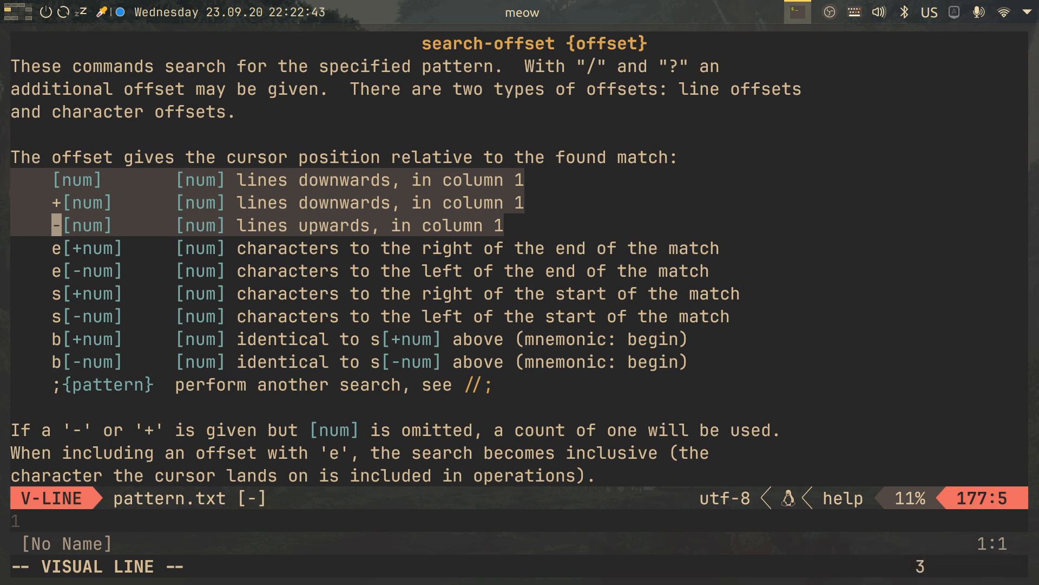
{"action": "key", "text": "Alt+Super+k"}
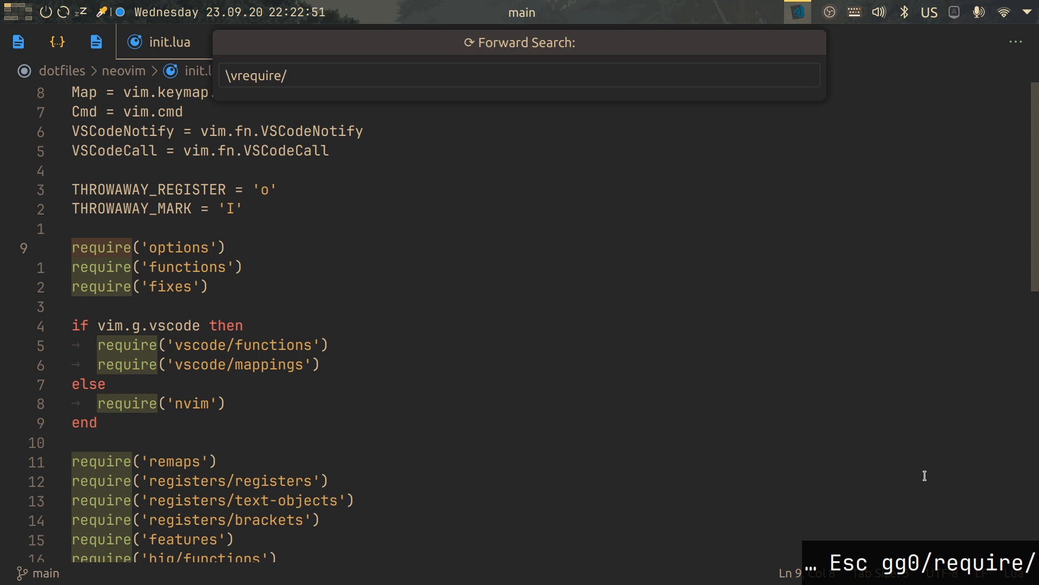
Run the line-offset search /require/-1, landing on the blank line above require
{"action": "type", "text": "3"}
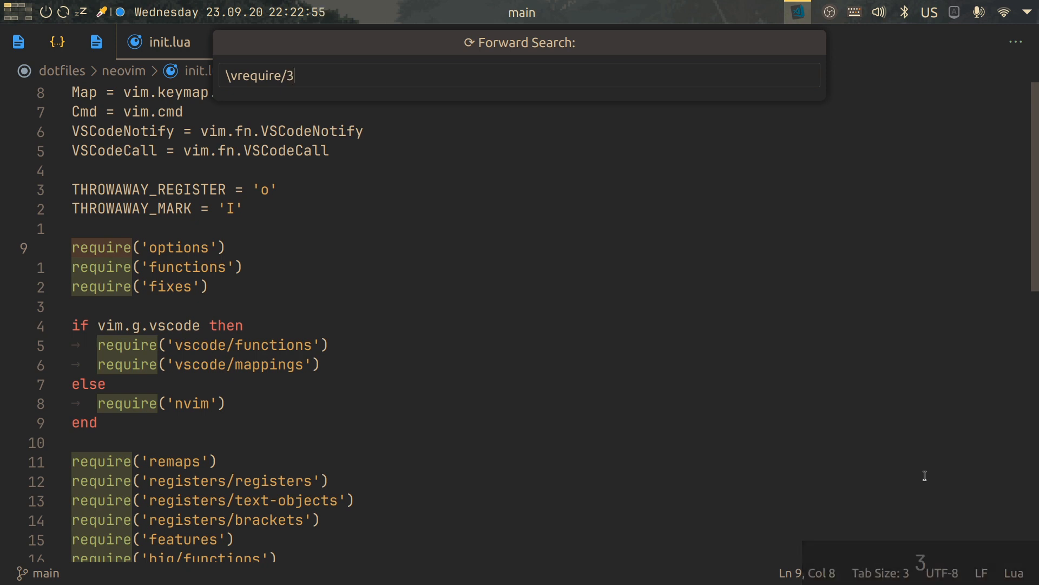
{"action": "key", "text": "Return"}
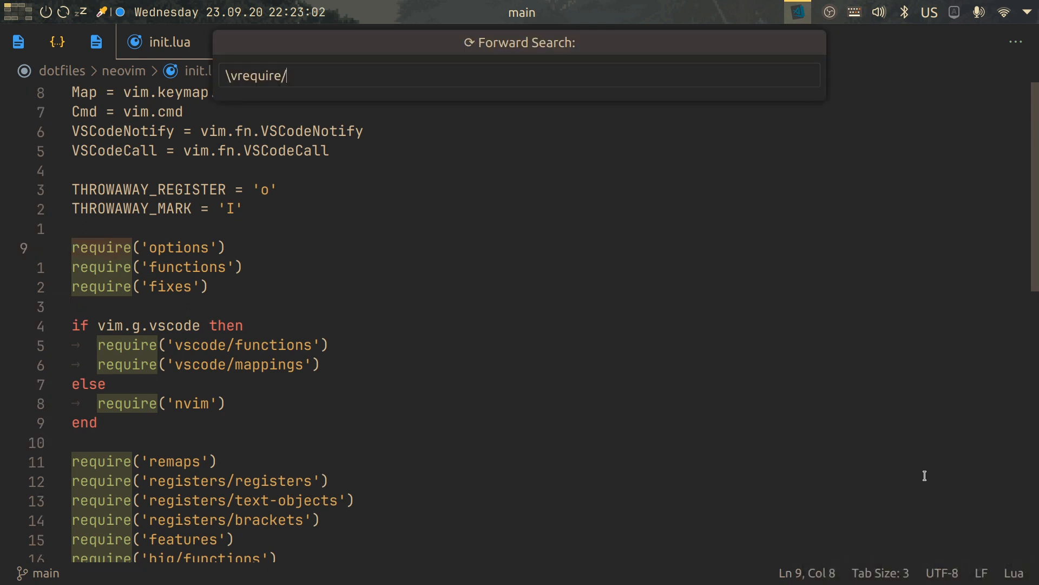
{"action": "key", "text": "Return"}
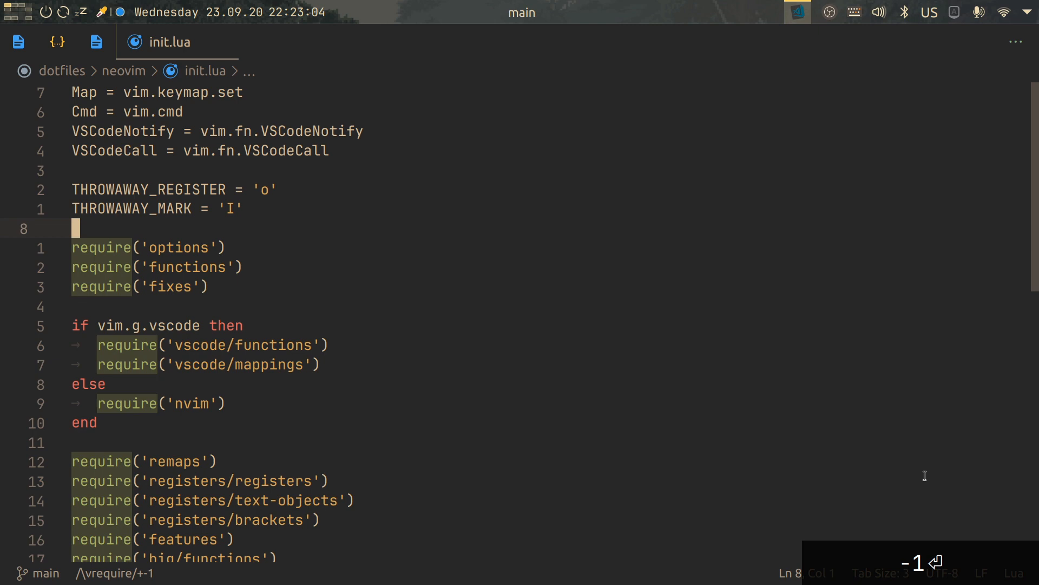